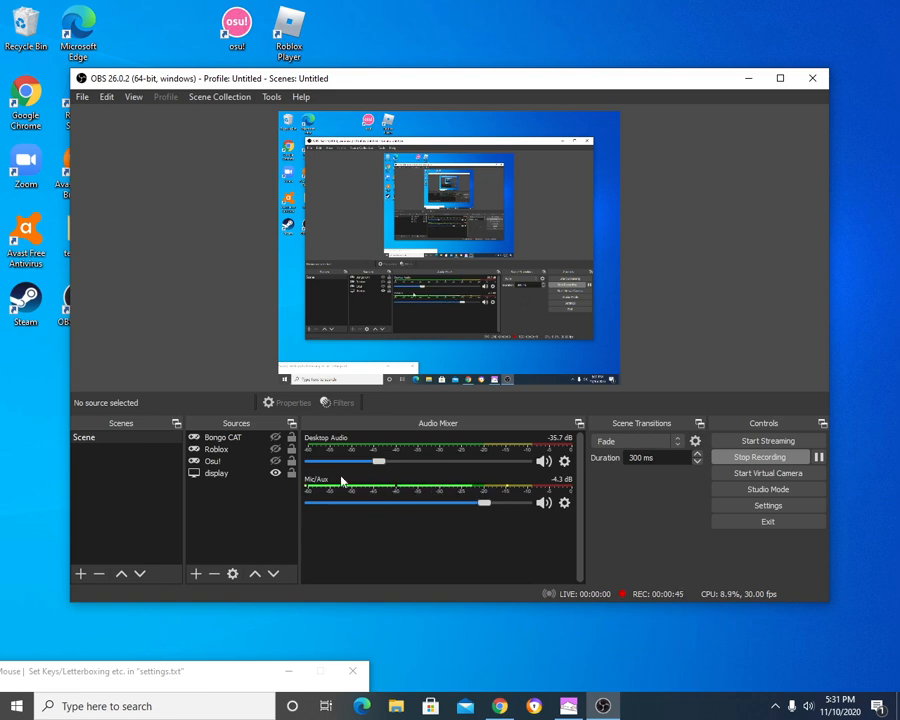
Select the Bongo CAT Game Capture source to check it captures bongo cat.exe
click(223, 437)
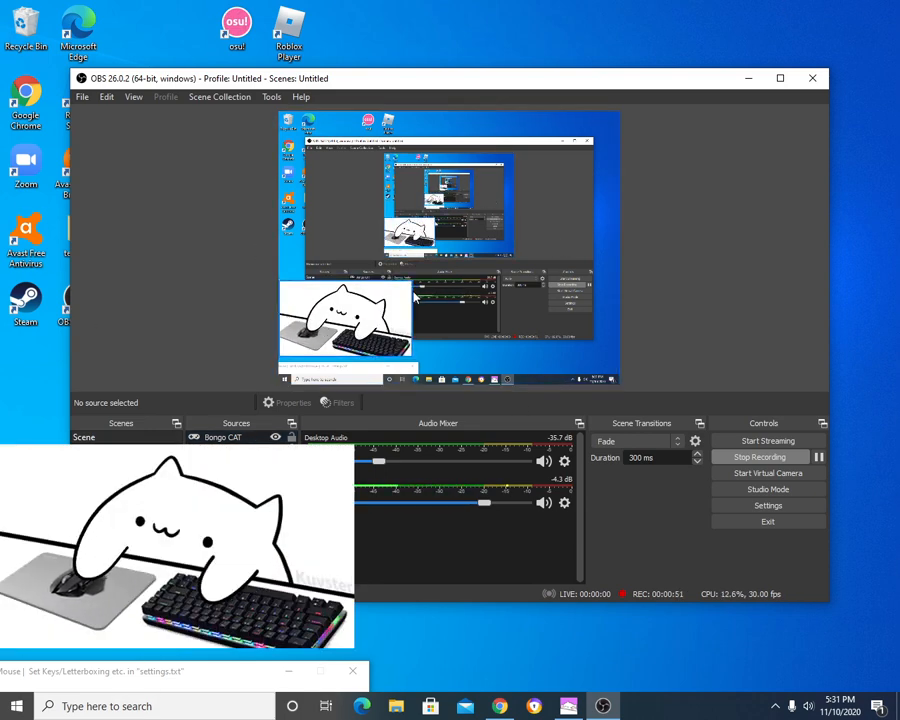
click(345, 320)
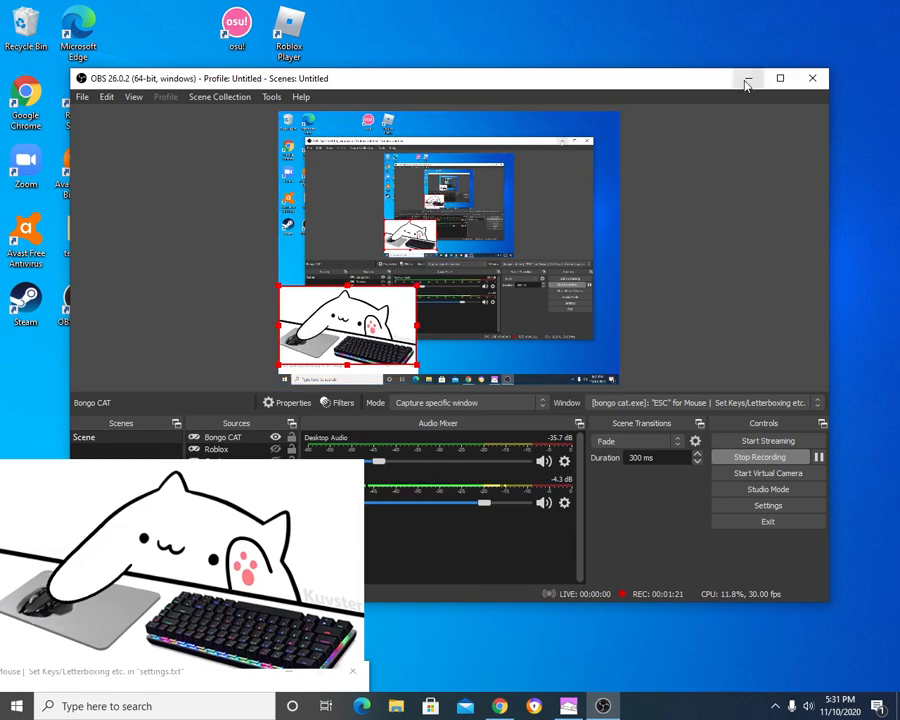
Hide OBS, view the OBS download and Virtualcam plugin tabs, then minimize Chrome
click(499, 706)
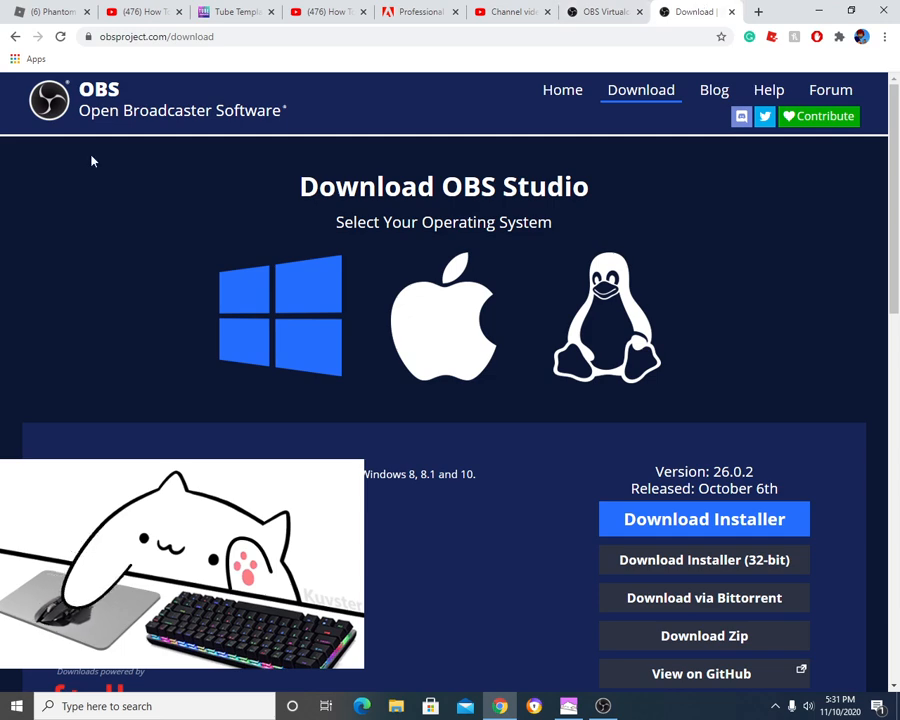
click(759, 11)
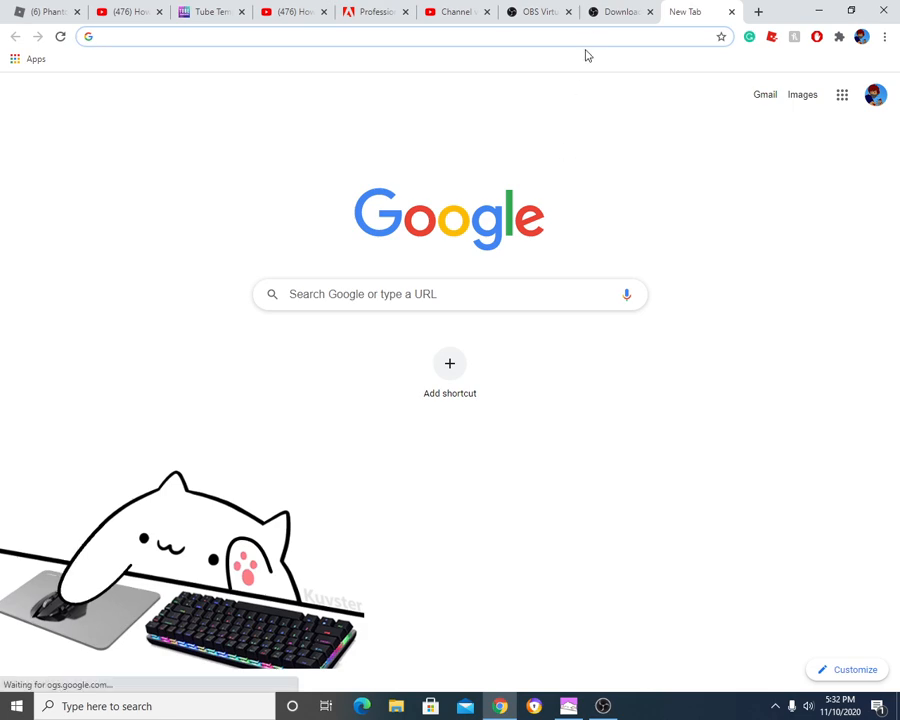
click(537, 11)
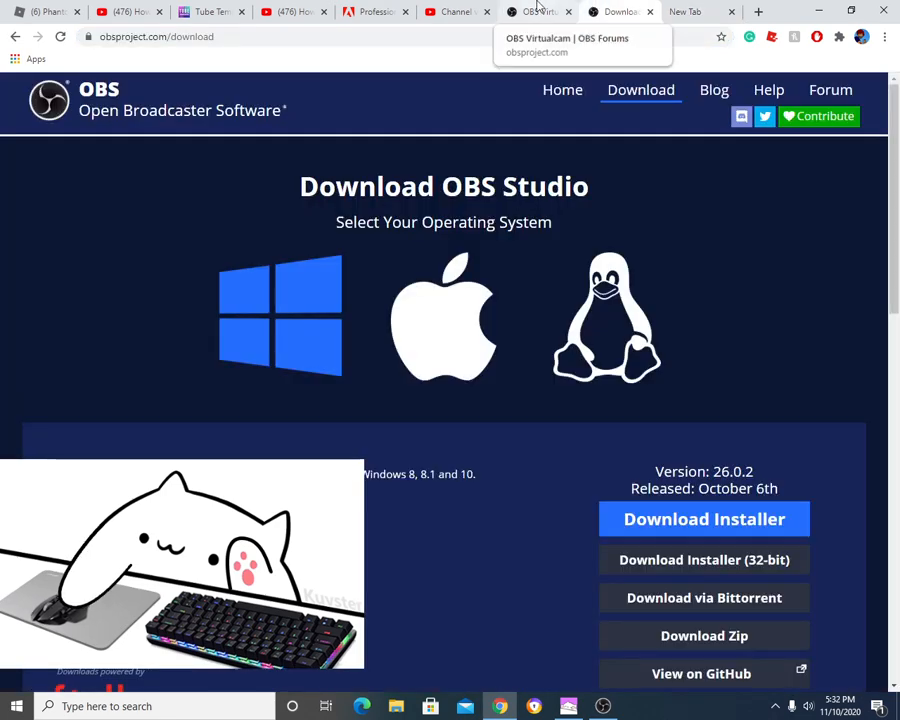
click(540, 12)
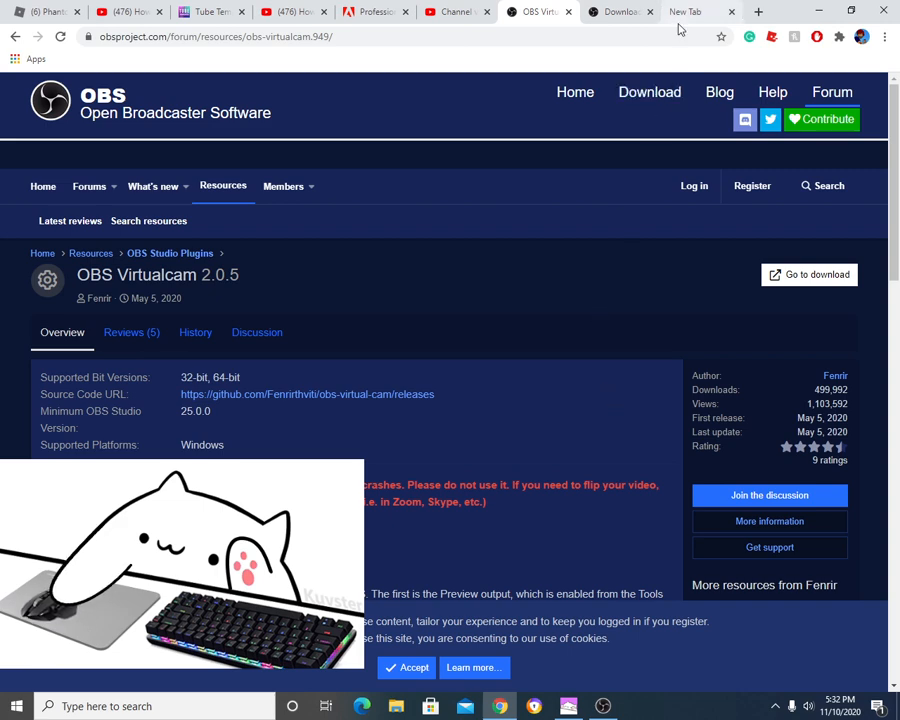
click(685, 11)
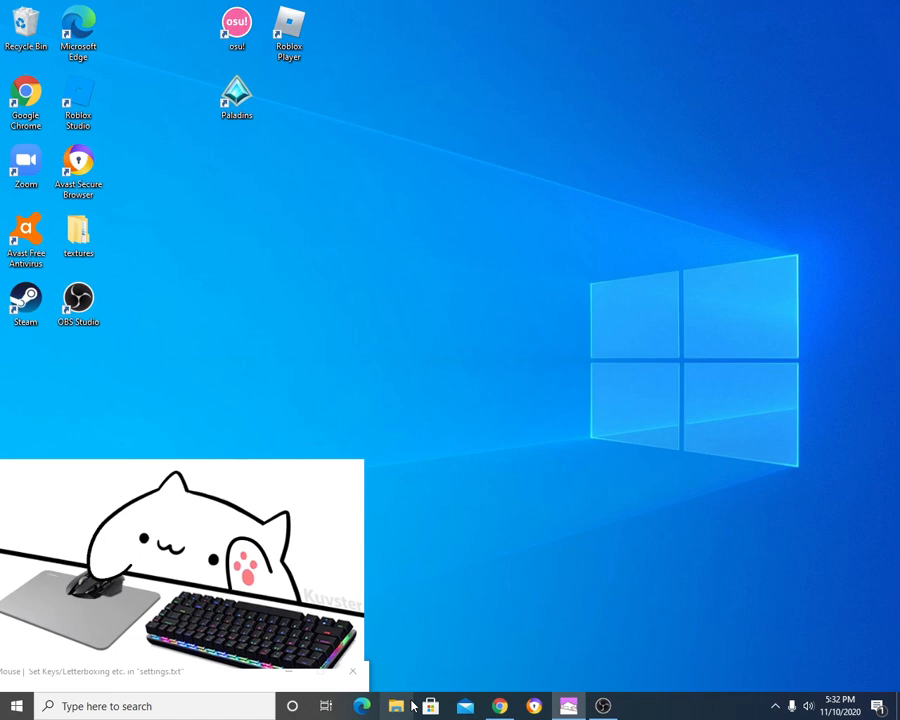
Browse the Downloads v2 zip to view the Bongo Cat files, then return to Downloads
click(396, 706)
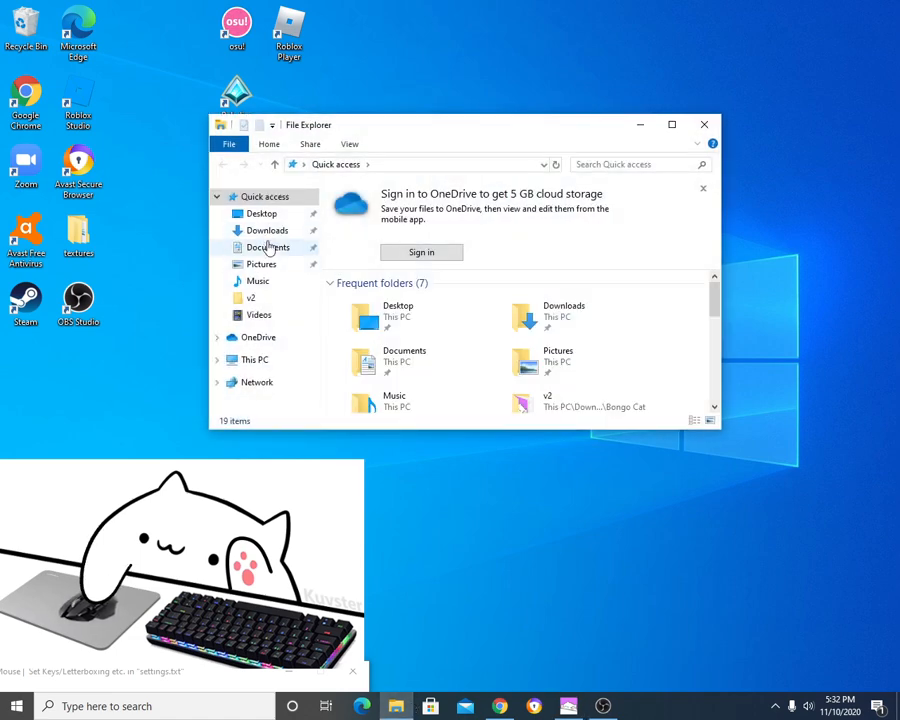
click(266, 230)
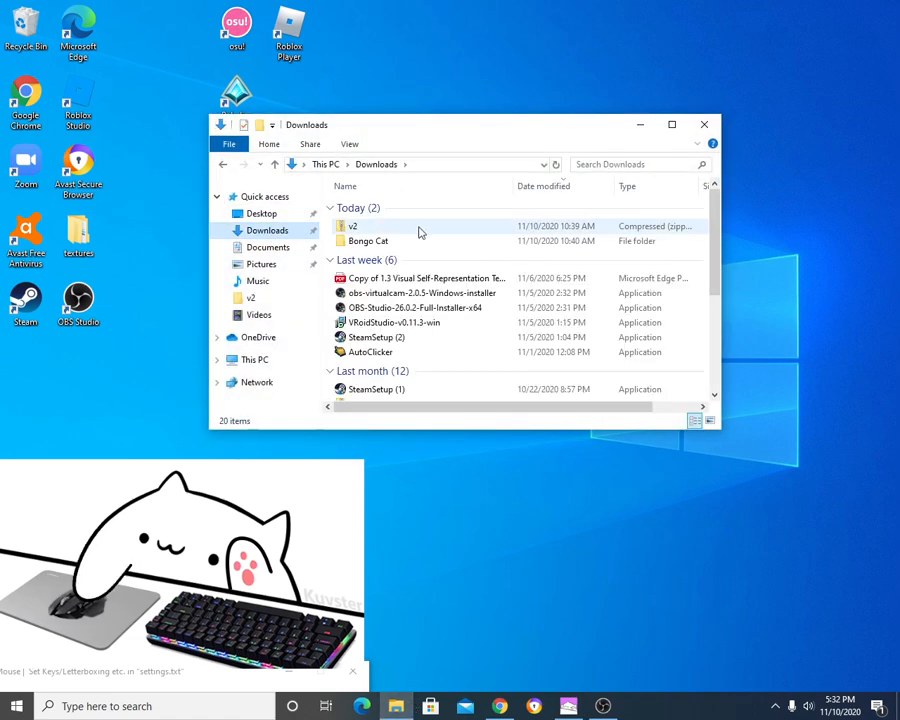
double_click(352, 226)
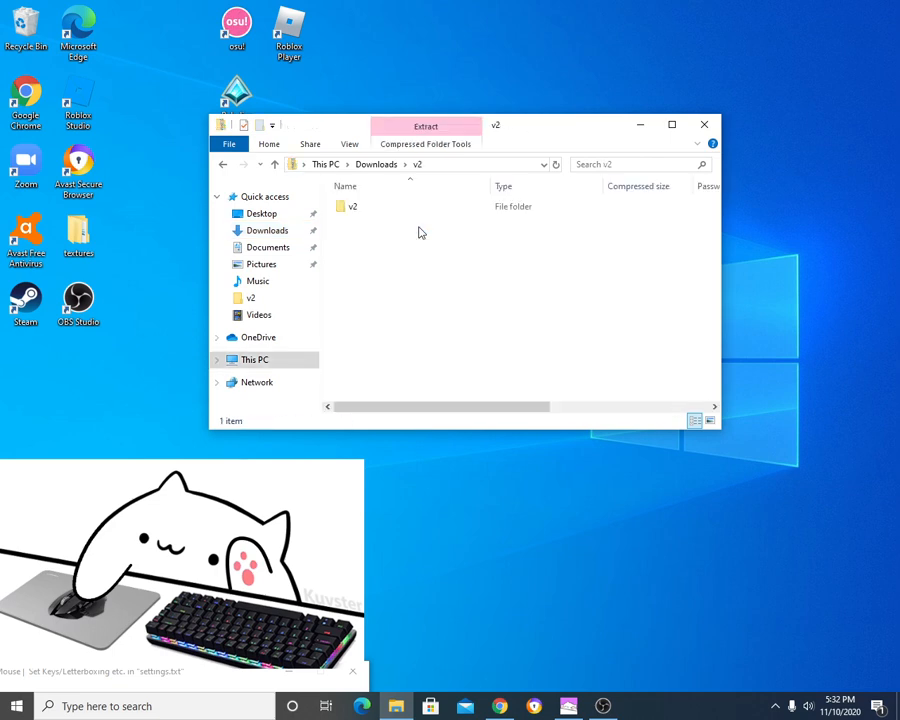
double_click(348, 206)
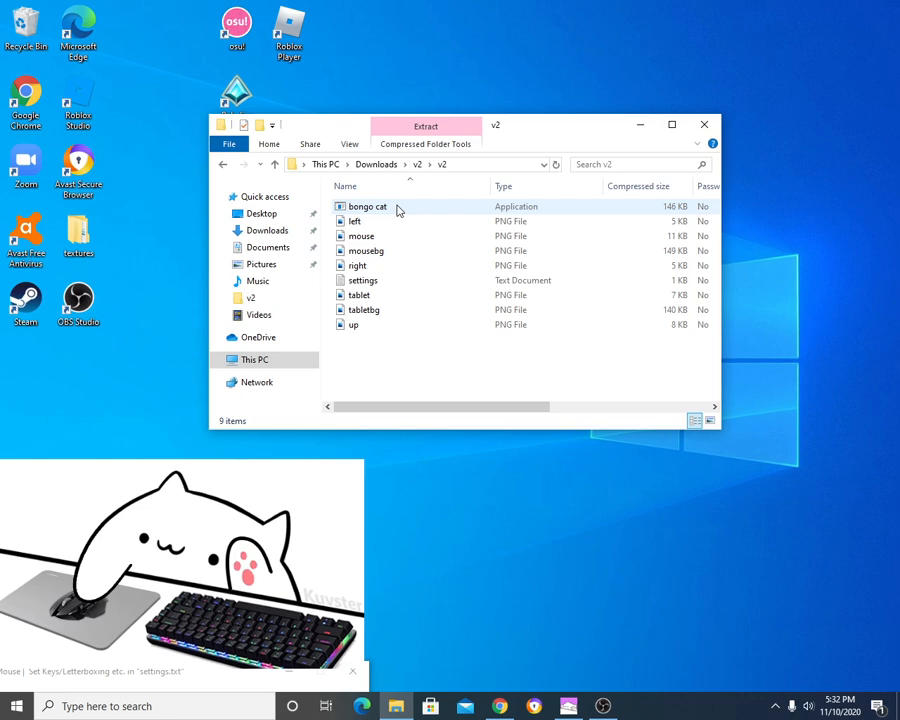
click(368, 206)
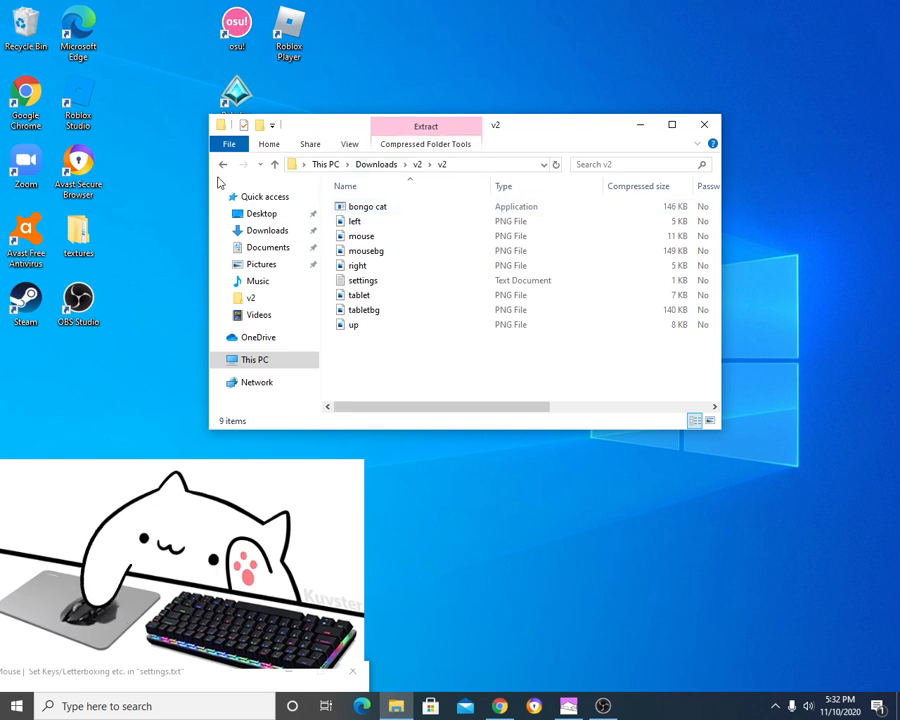
click(223, 164)
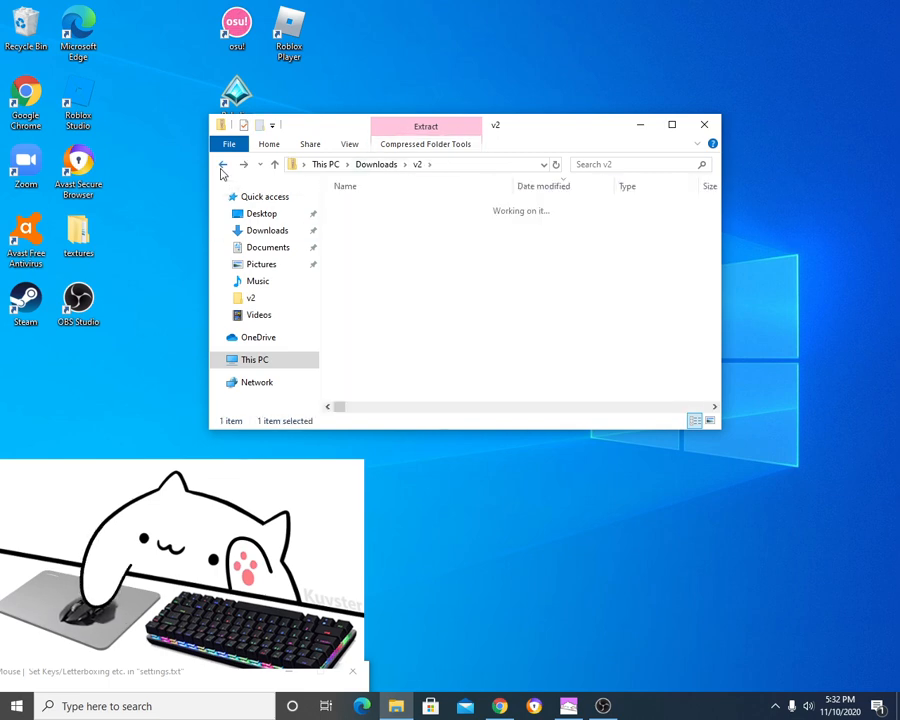
click(223, 164)
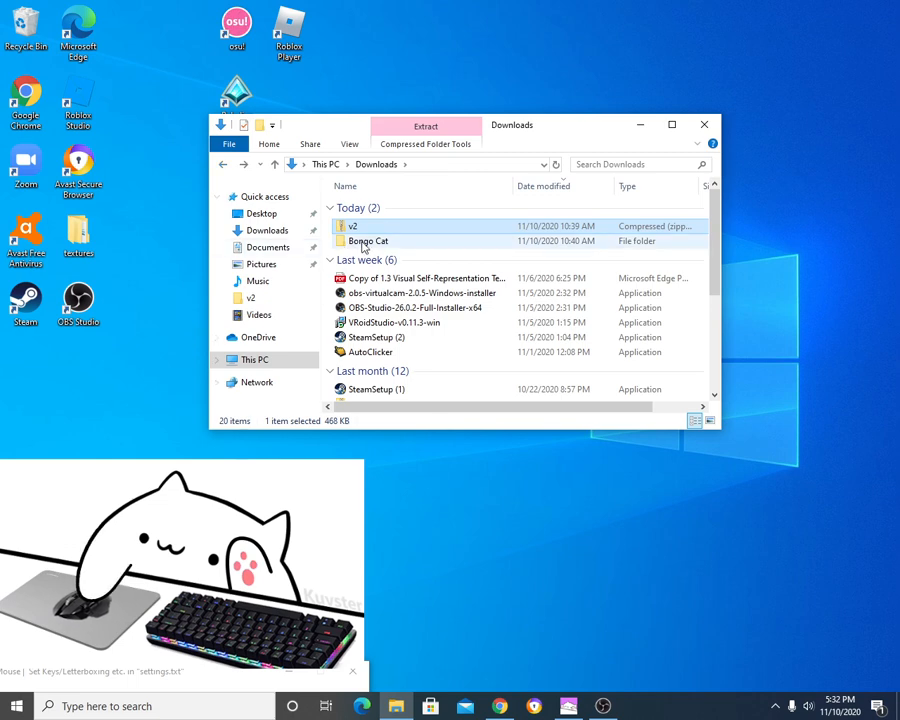
Open the extracted Bongo Cat folder and its v2 subfolder in Downloads
double_click(370, 241)
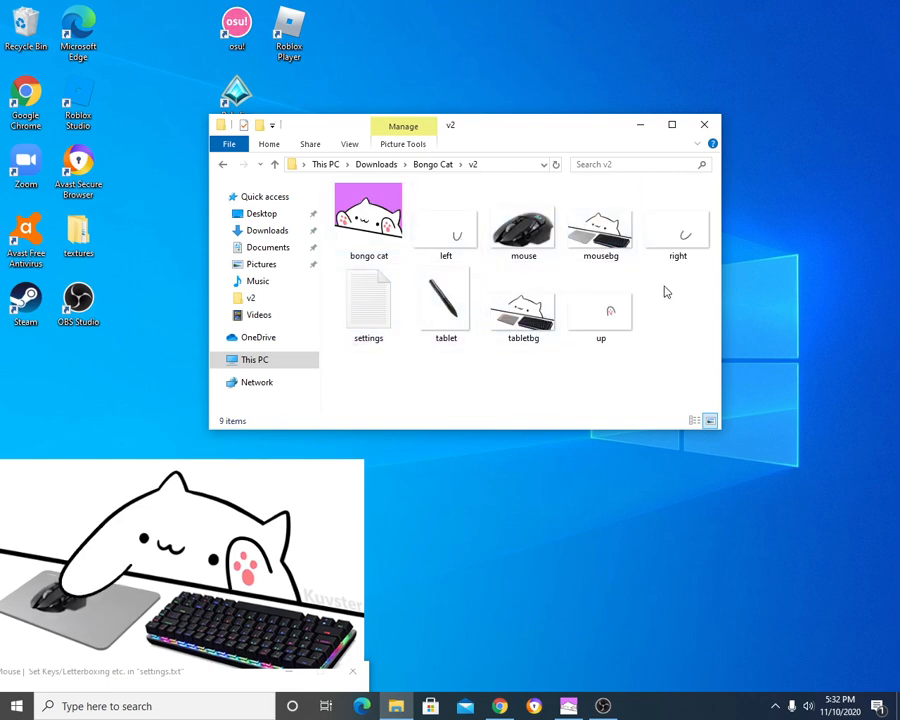
mouse_move(640, 220)
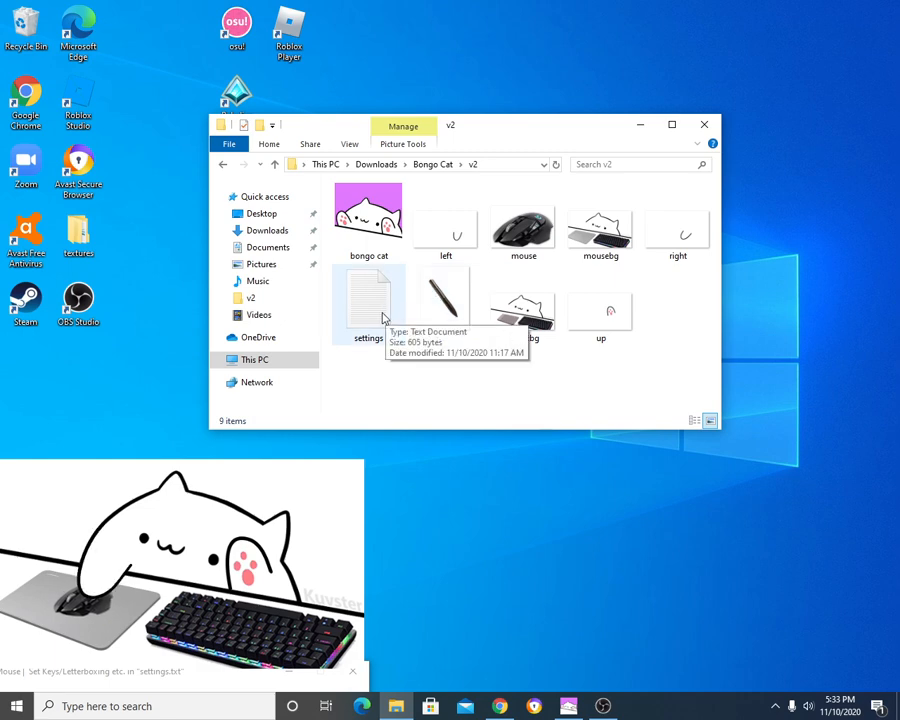
mouse_move(379, 318)
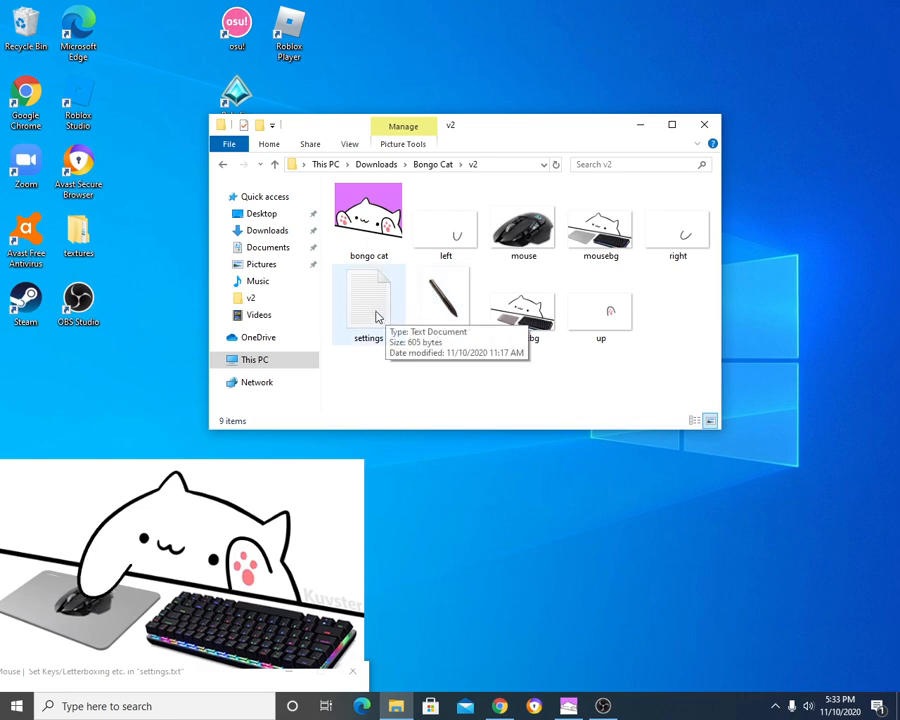
Open settings.txt from the Bongo Cat v2 folder in Notepad
double_click(368, 300)
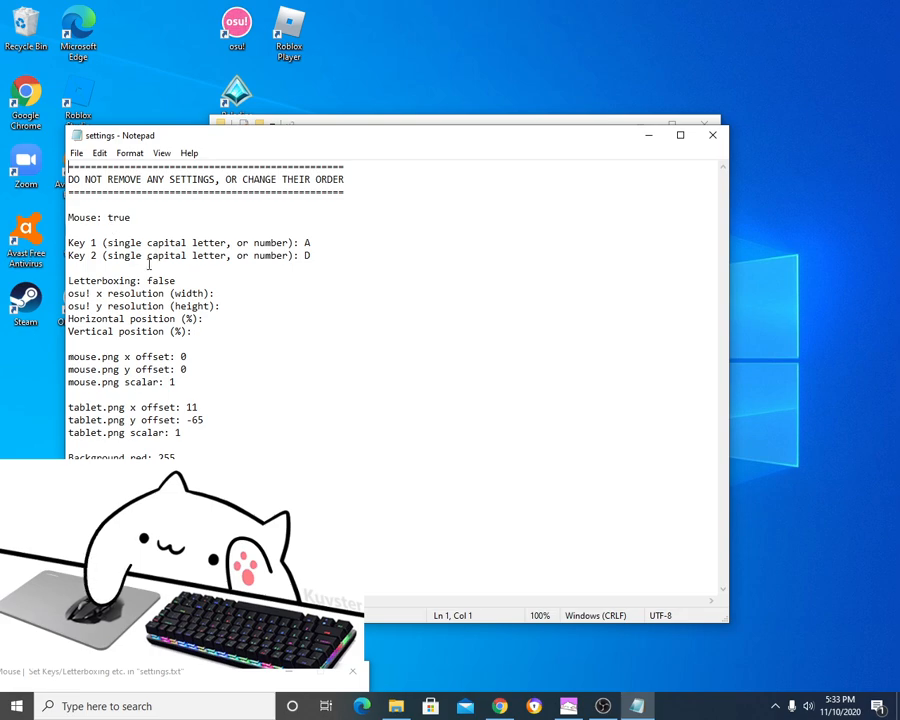
mouse_move(158, 695)
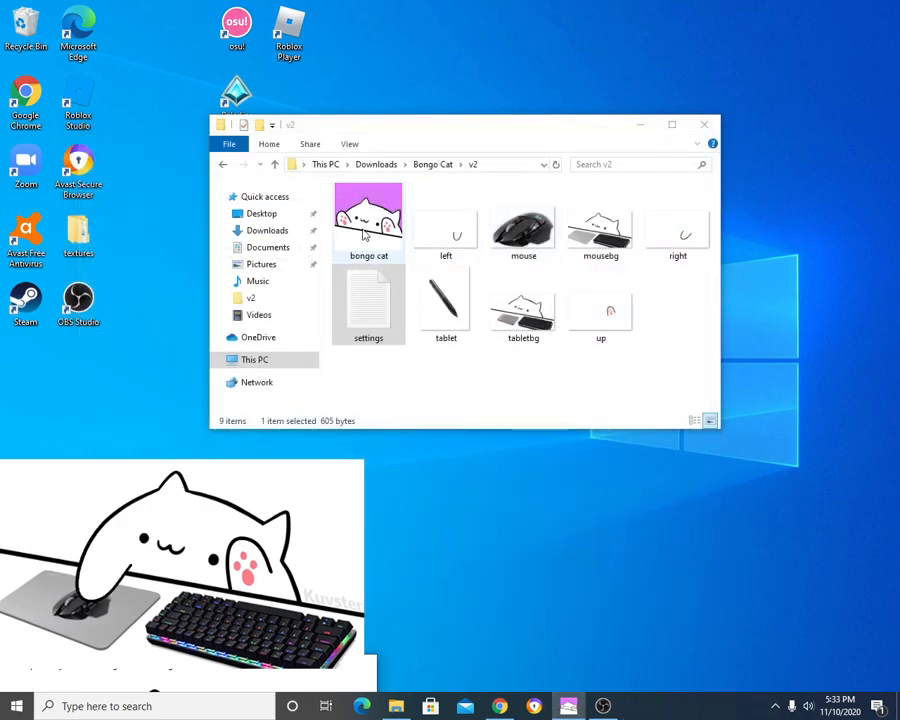
mouse_move(705, 124)
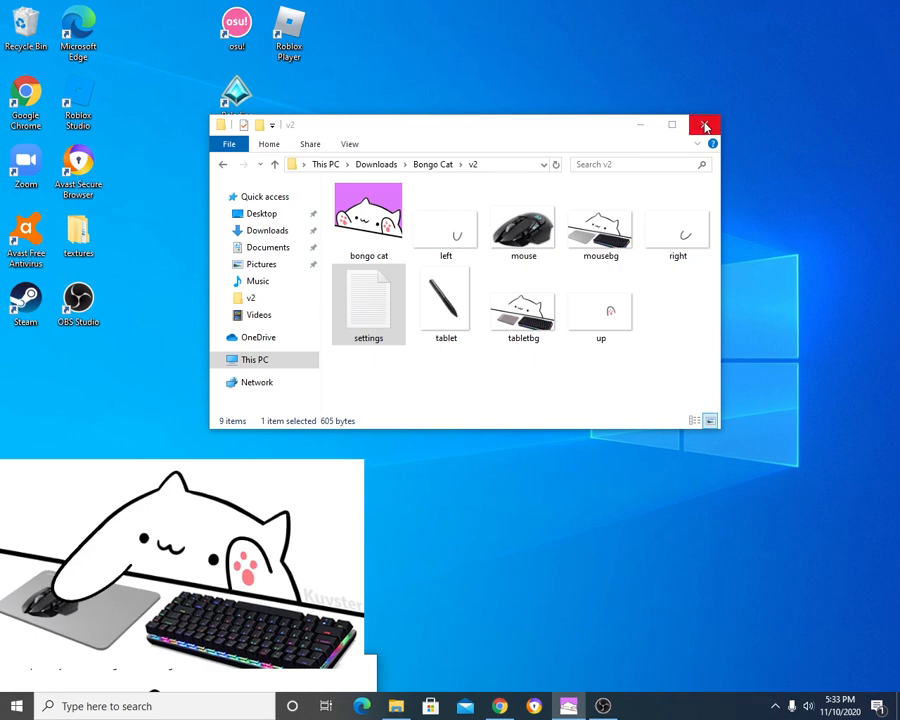
Close the File Explorer window for the Bongo Cat v2 folder with its X button
click(705, 124)
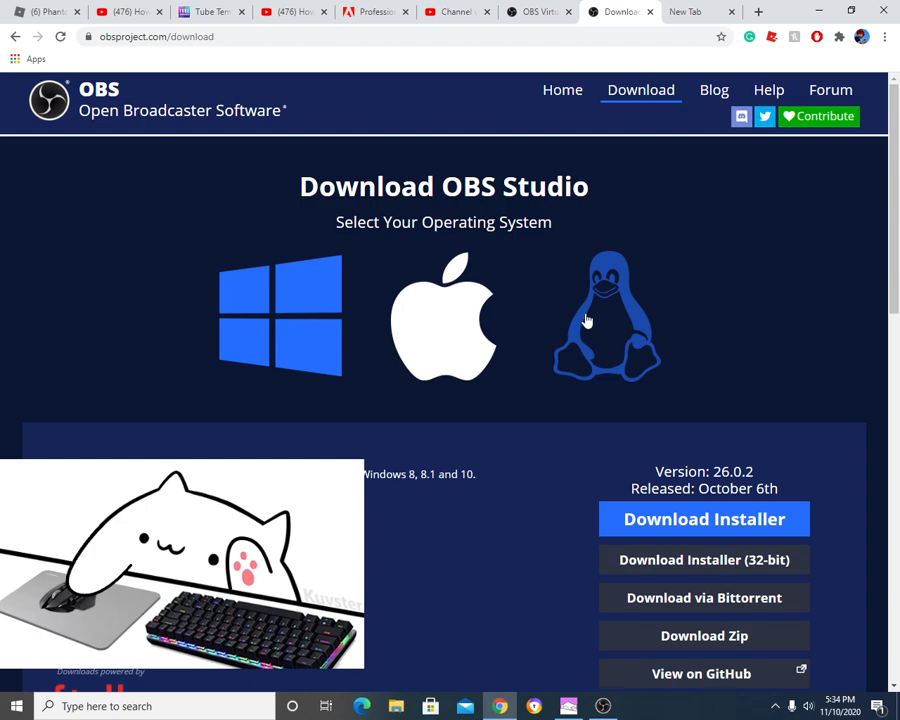
mouse_move(619, 337)
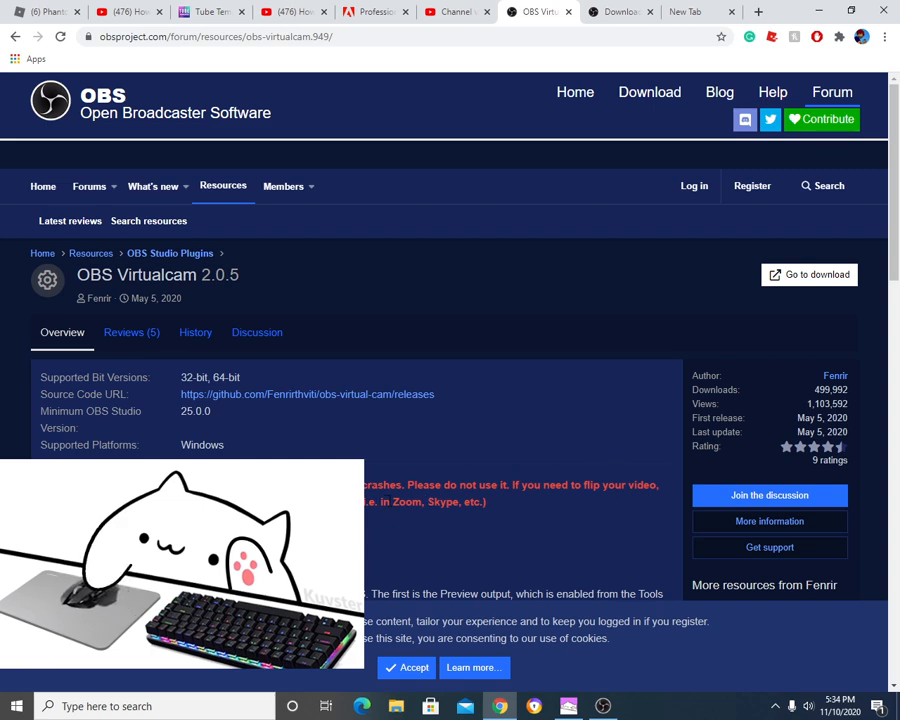
Move from the OBS download page to the OBS Virtualcam 2.0.5 plugin page
double_click(407, 502)
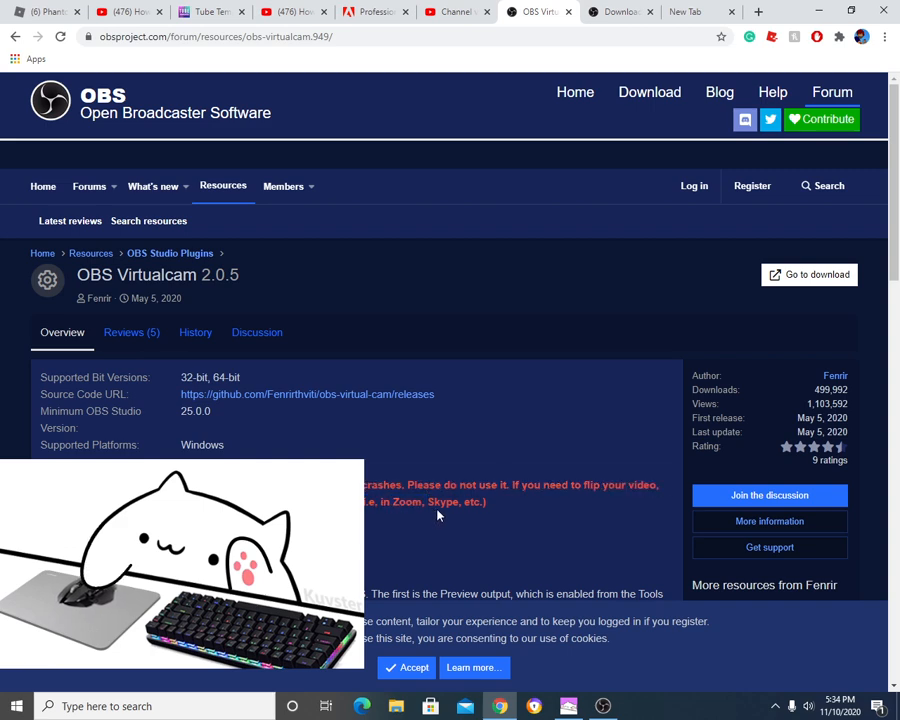
mouse_move(520, 407)
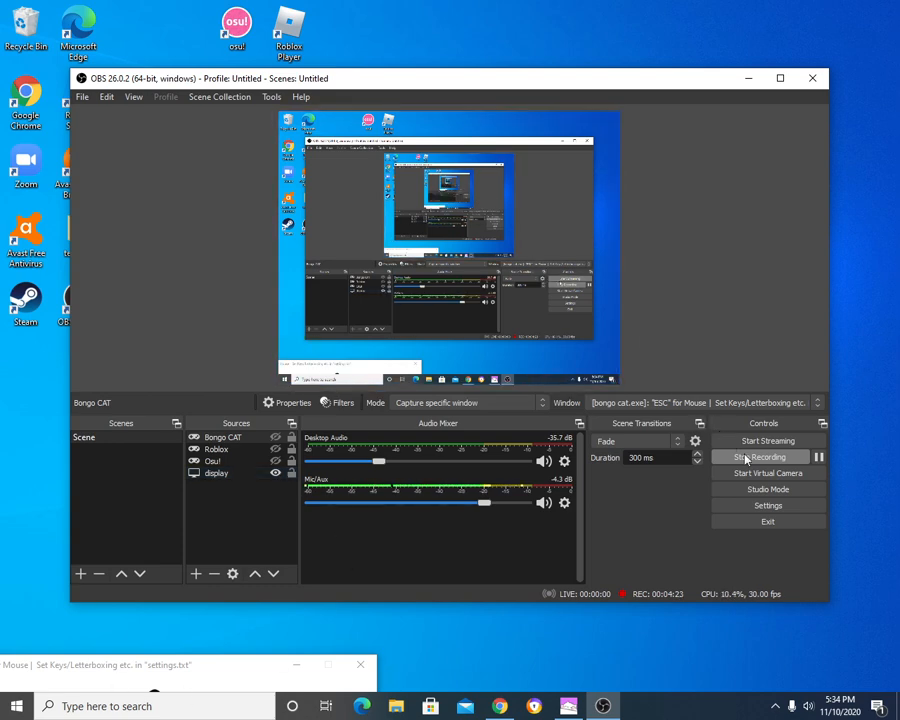
Start the OBS Virtual Camera from the Controls panel
click(762, 457)
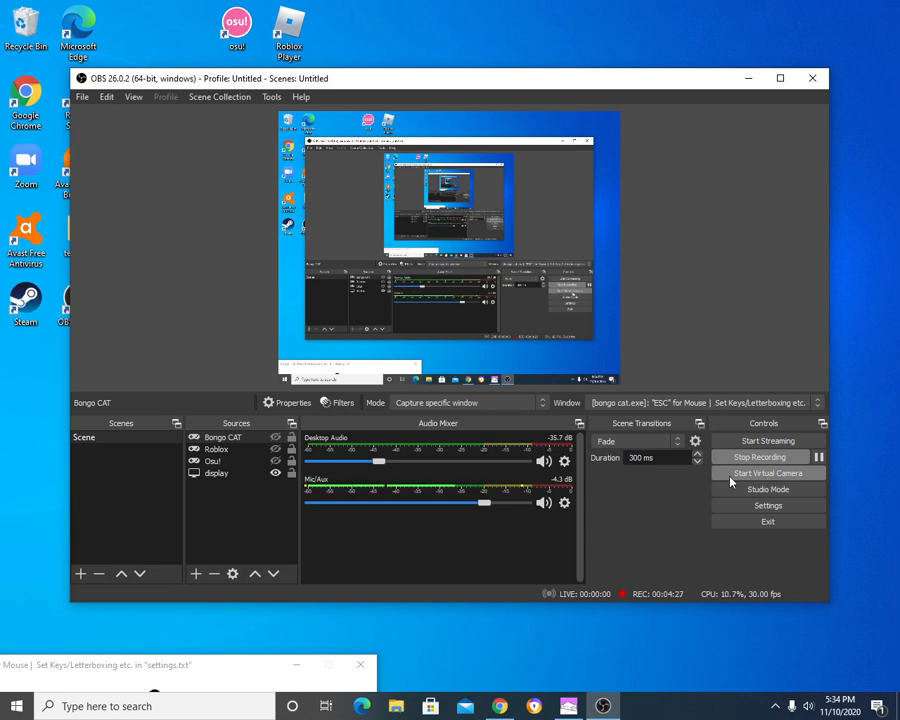
click(768, 473)
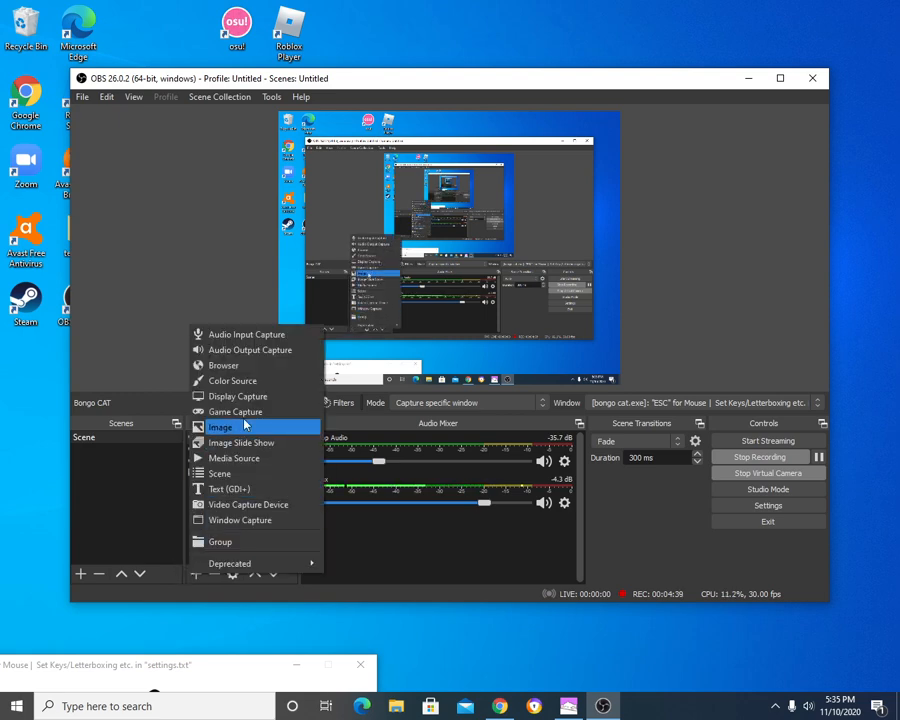
mouse_move(236, 411)
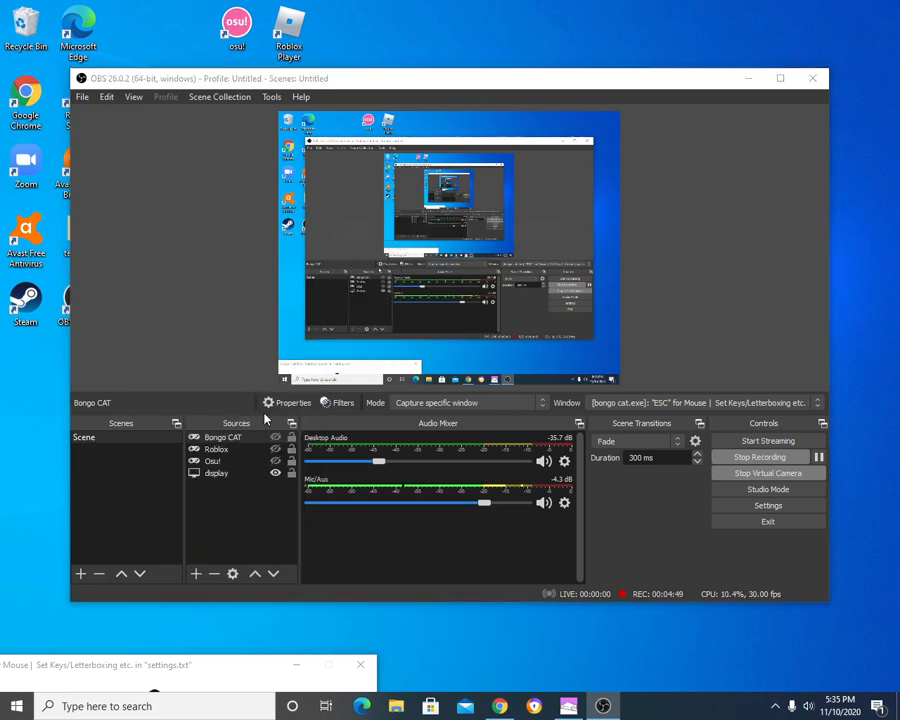
Add a Game Capture source in Capture specific window mode targeting bongo cat.exe
click(81, 573)
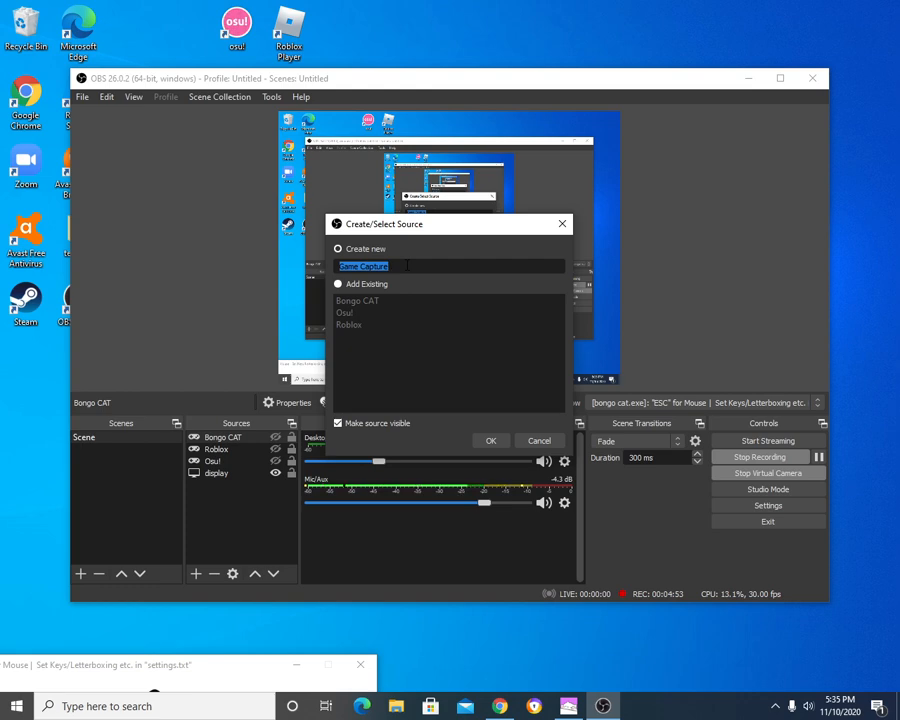
click(491, 440)
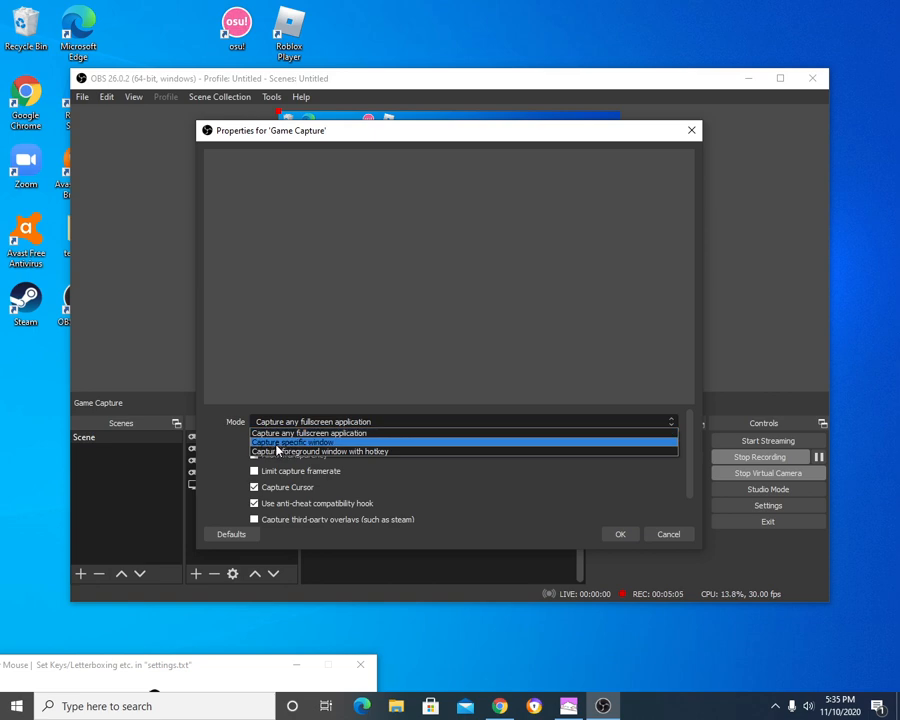
click(292, 442)
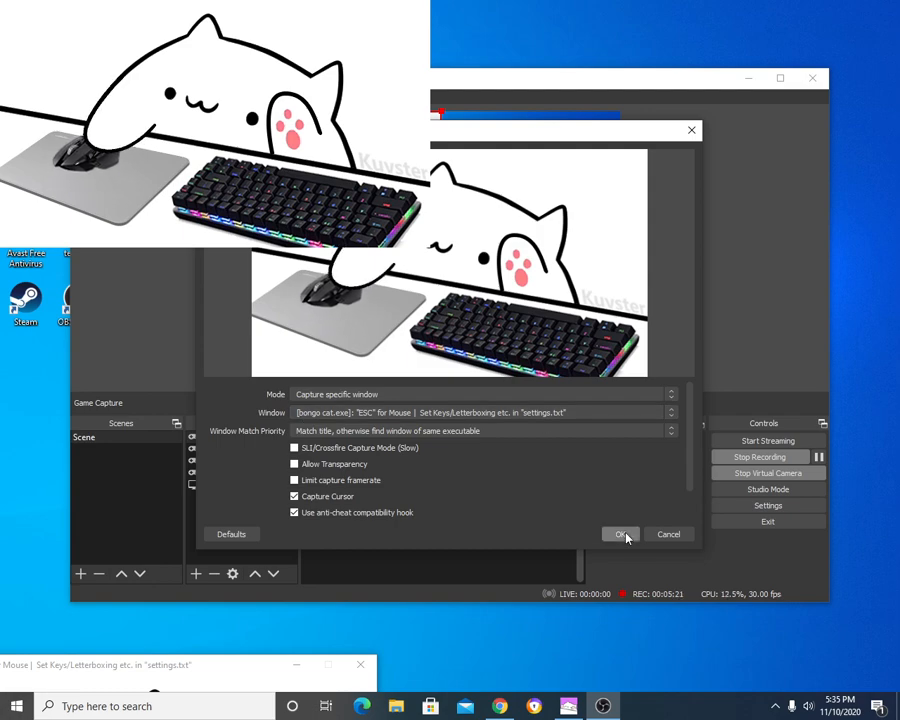
Confirm the Bongo Cat Game Capture properties with OK
click(620, 533)
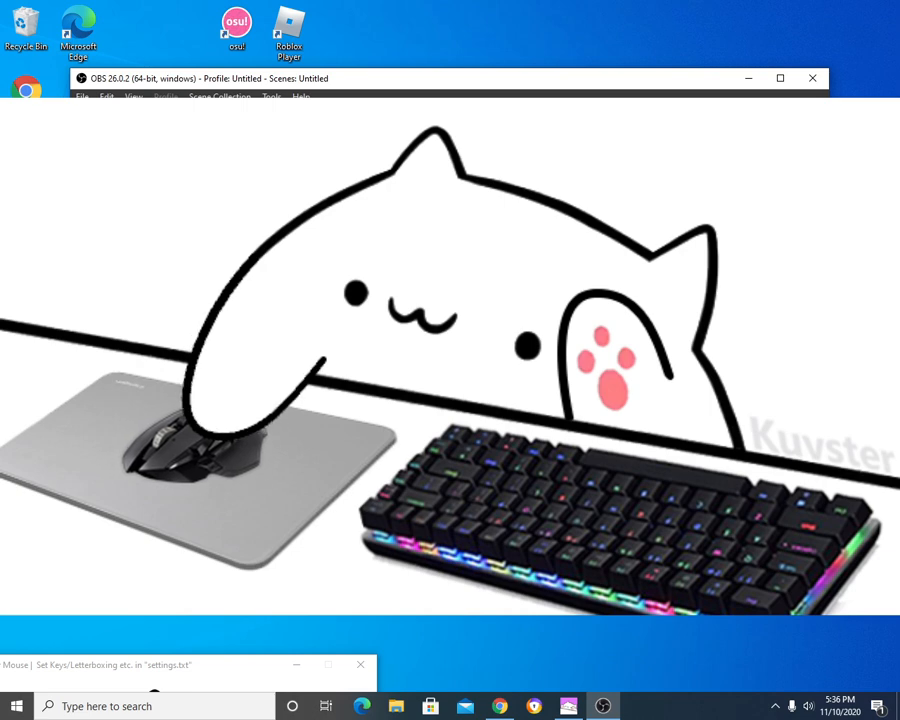
Minimize the OBS Studio window, then restore it from the taskbar
click(812, 78)
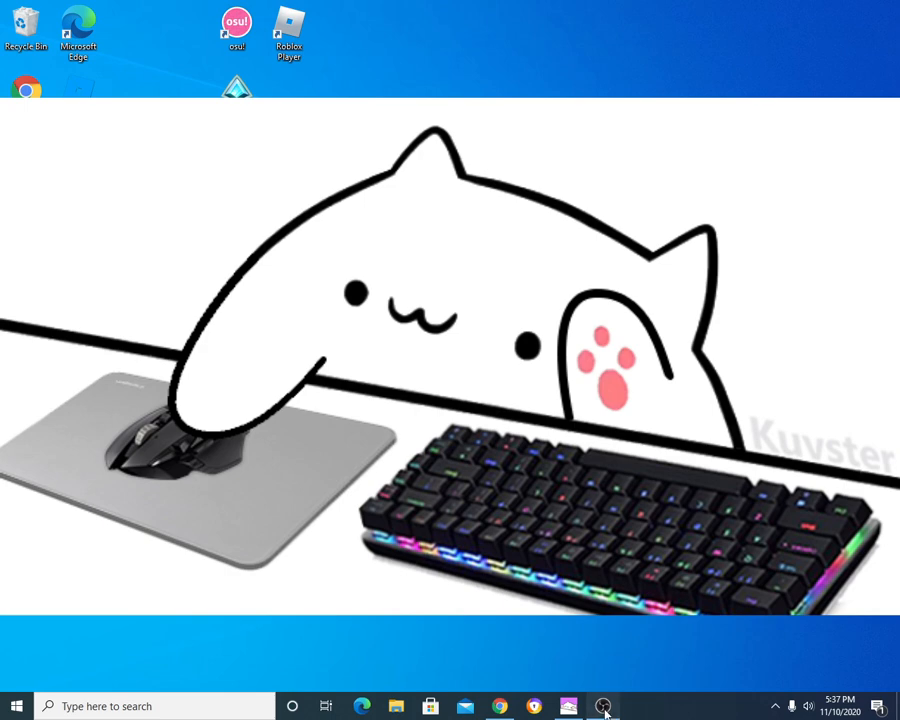
click(603, 706)
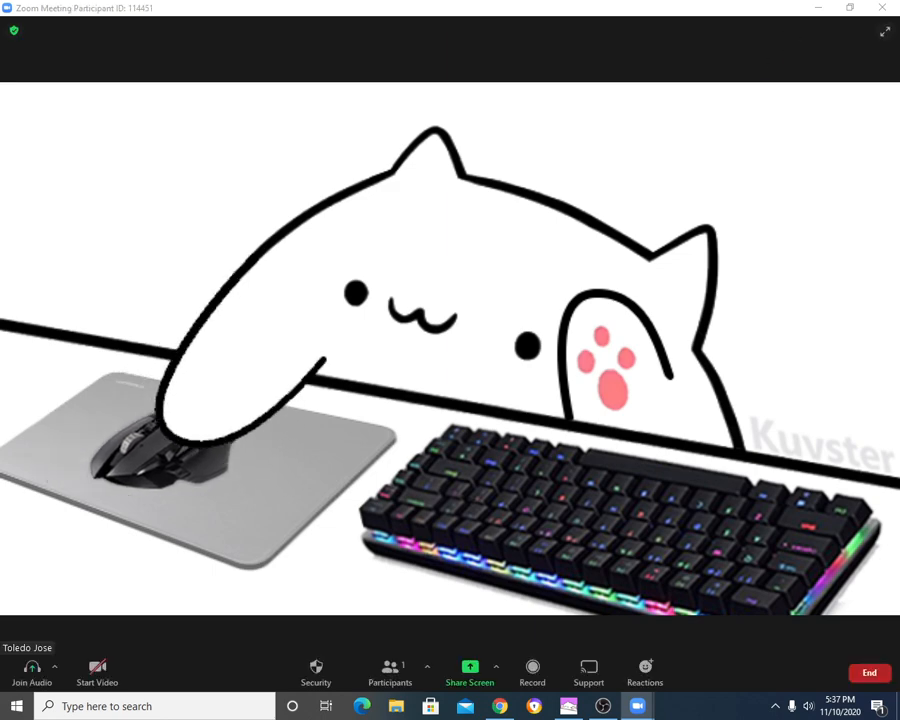
Start the Zoom meeting video showing the Bongo Cat virtual camera feed
click(96, 670)
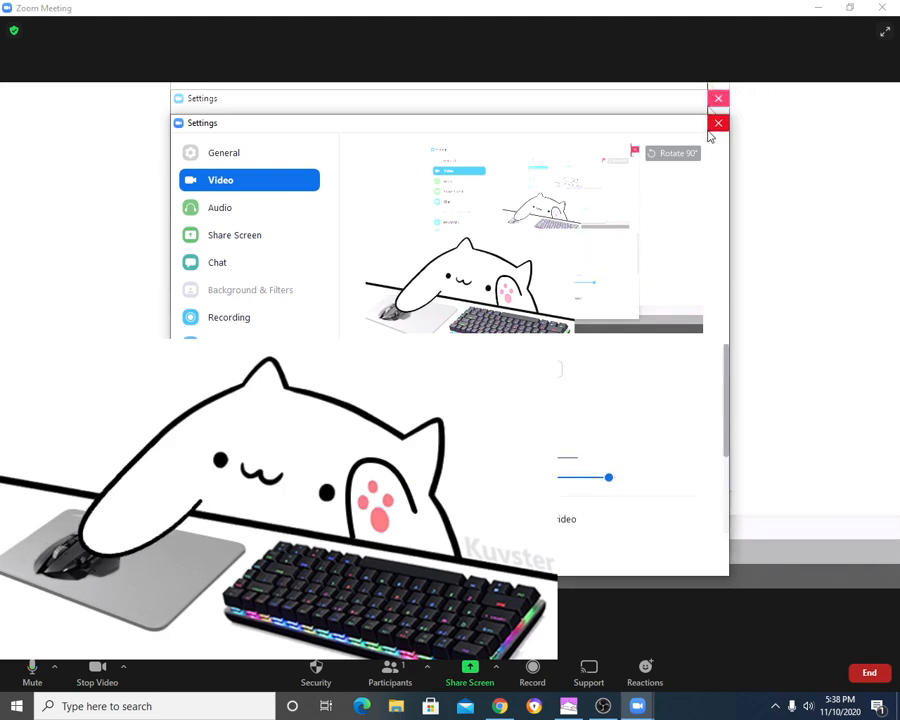
Close Zoom's video settings and exit OBS, bringing up the shutdown warning
click(719, 122)
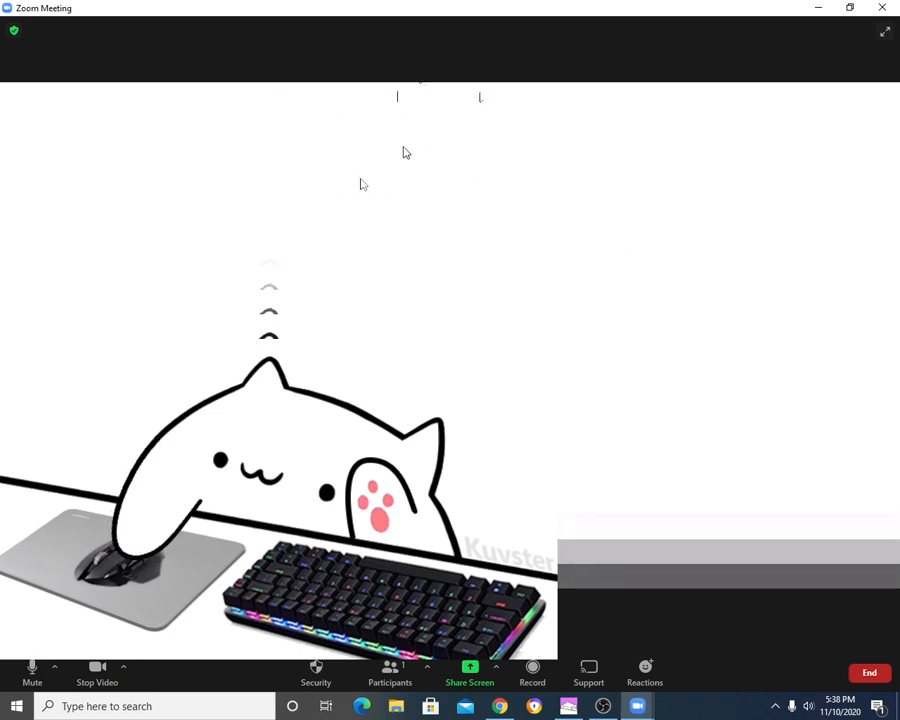
mouse_move(313, 166)
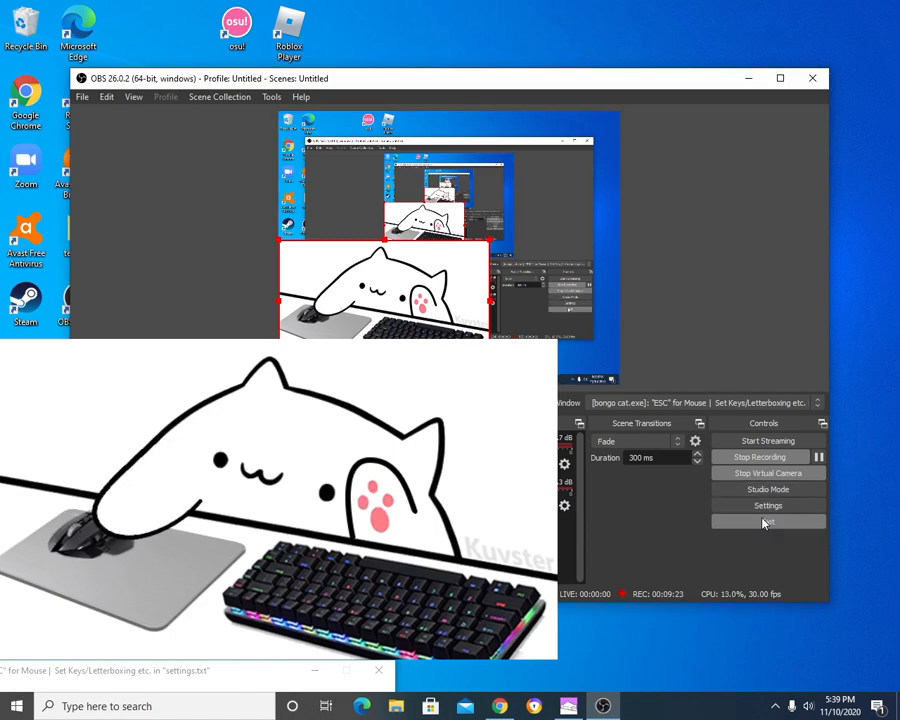
click(768, 521)
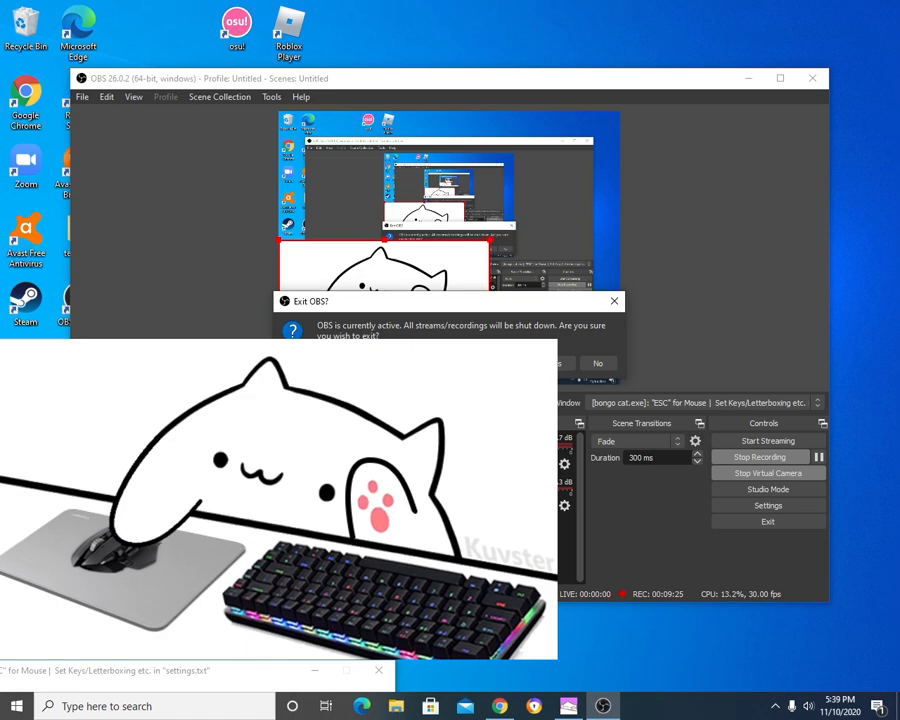